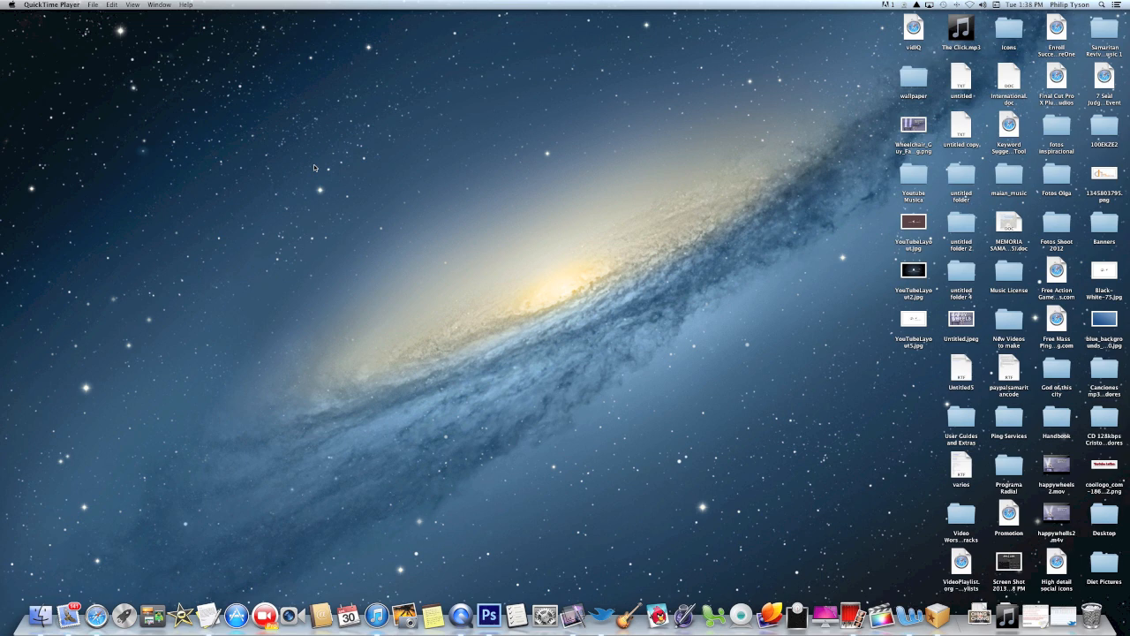
{"action": "mouse_move", "coordinate": [291, 377]}
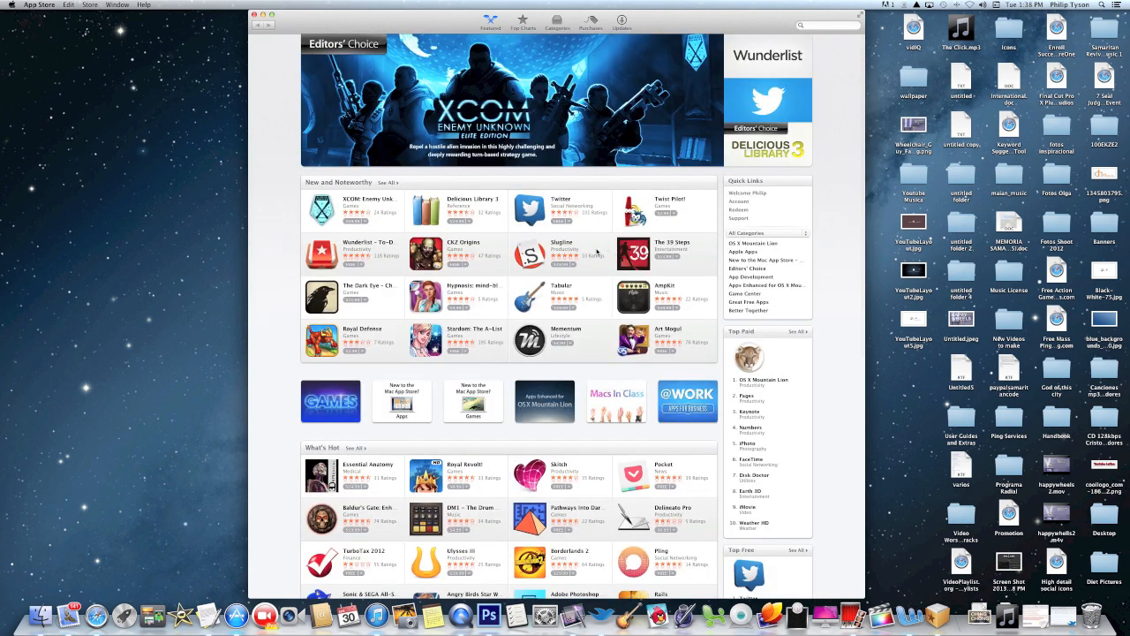
Step: Browse down the Featured page to reveal the What's Hot, Top Paid and Top Free listings
{"action": "scroll", "scroll_direction": "down", "scroll_amount": 3}
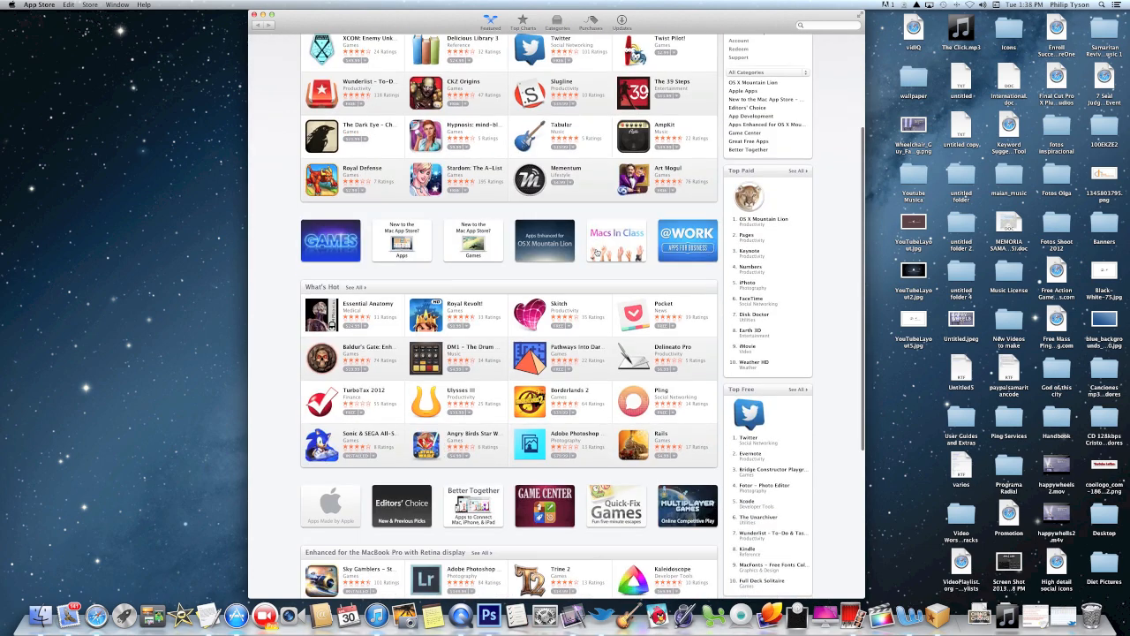
{"action": "scroll", "scroll_direction": "down", "scroll_amount": 3}
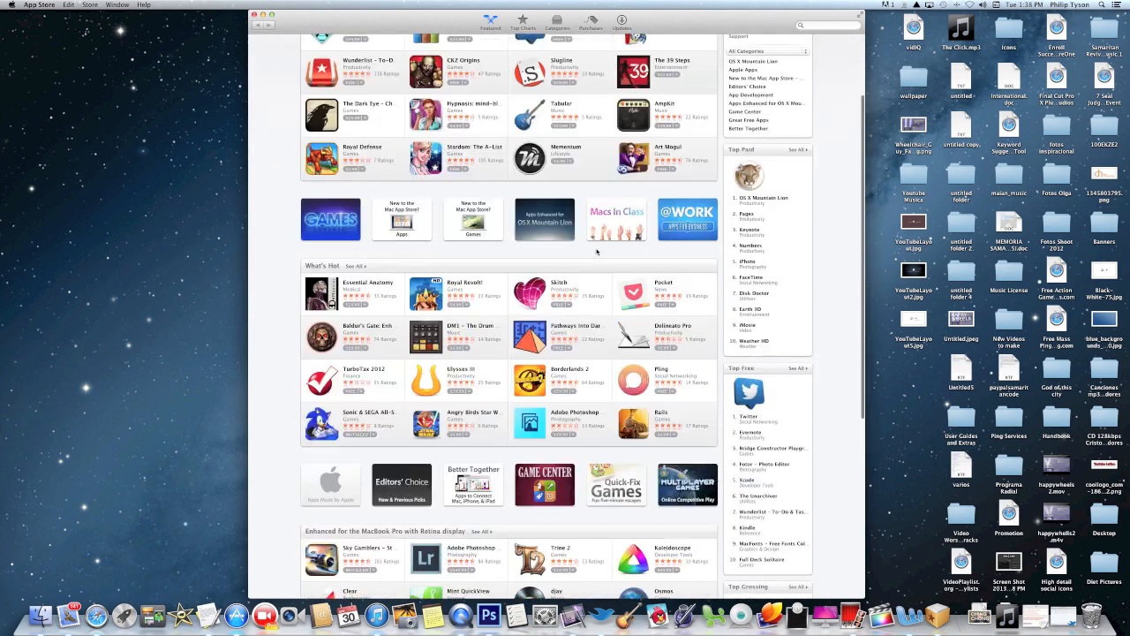
{"action": "scroll", "scroll_direction": "up", "scroll_amount": 3}
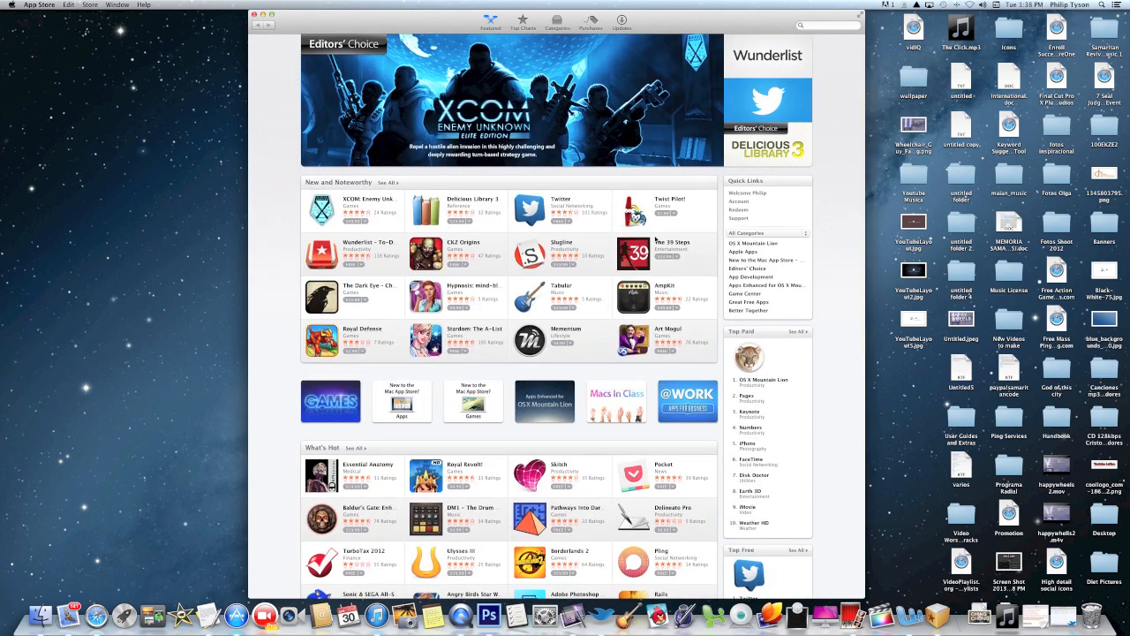
{"action": "scroll", "scroll_direction": "down", "scroll_amount": 3}
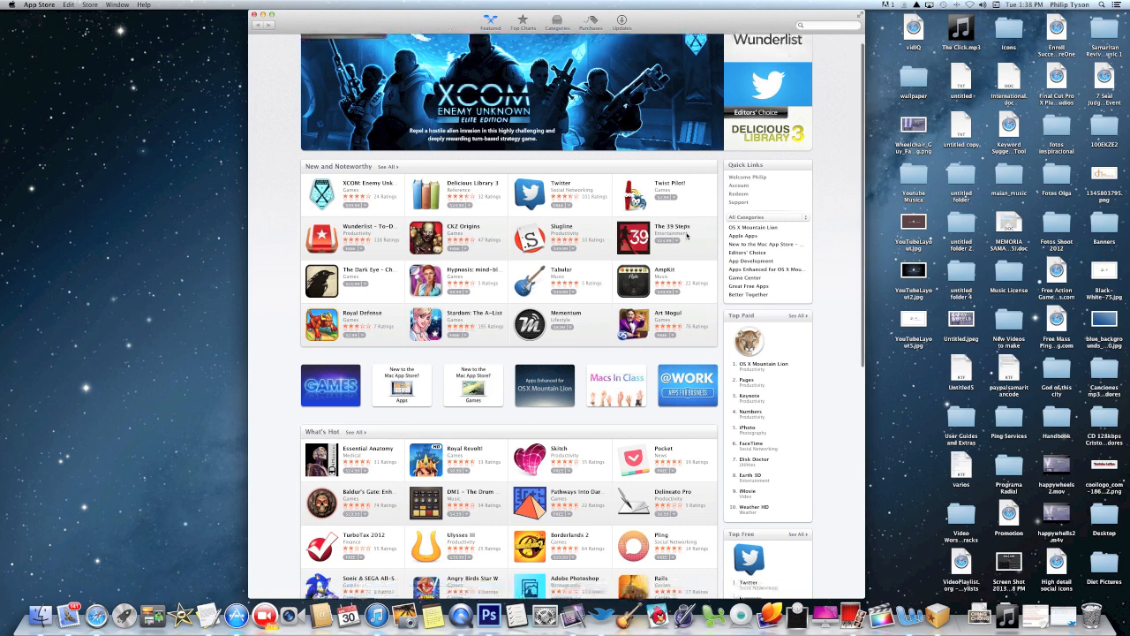
{"action": "scroll", "scroll_direction": "down", "scroll_amount": 3}
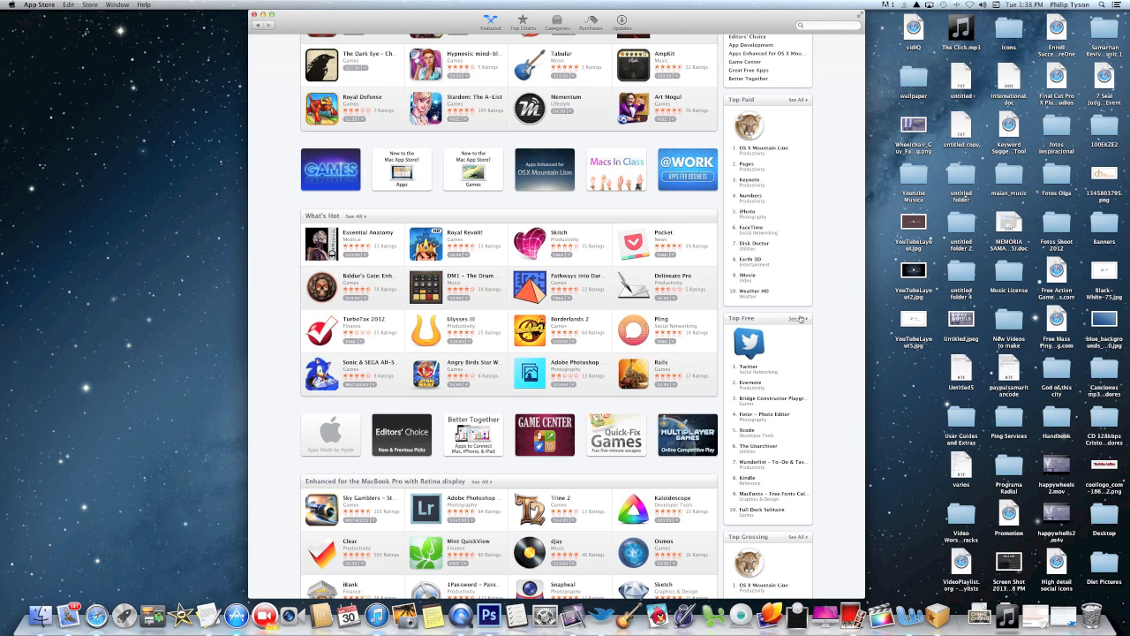
{"action": "mouse_move", "coordinate": [715, 307]}
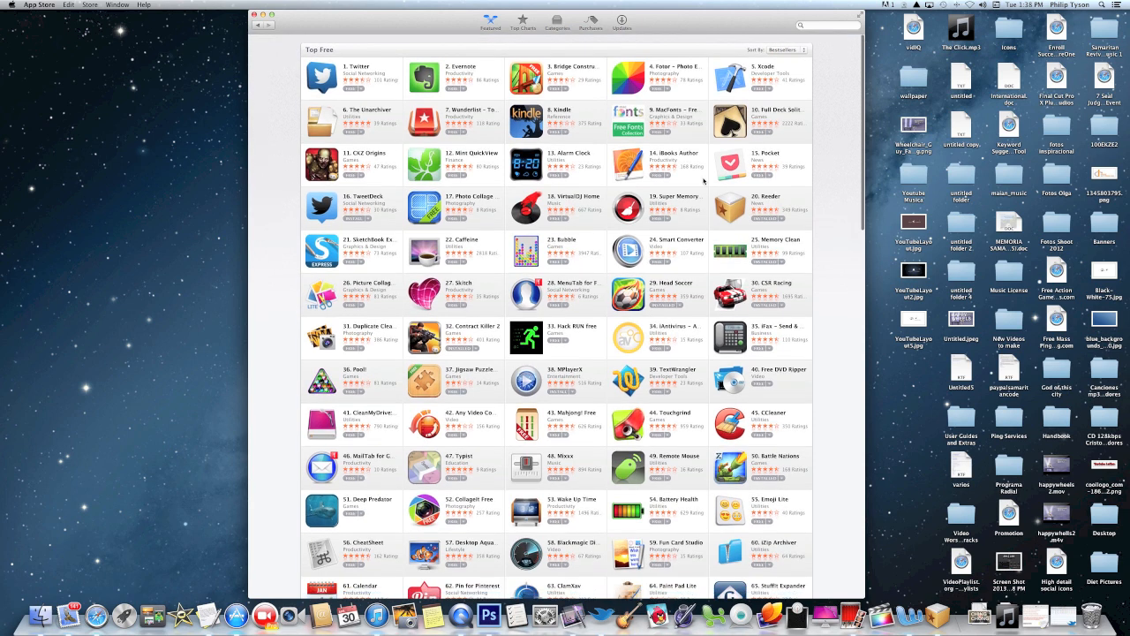
Step: Search the store for 'free game' from the search field
{"action": "left_click", "coordinate": [808, 25]}
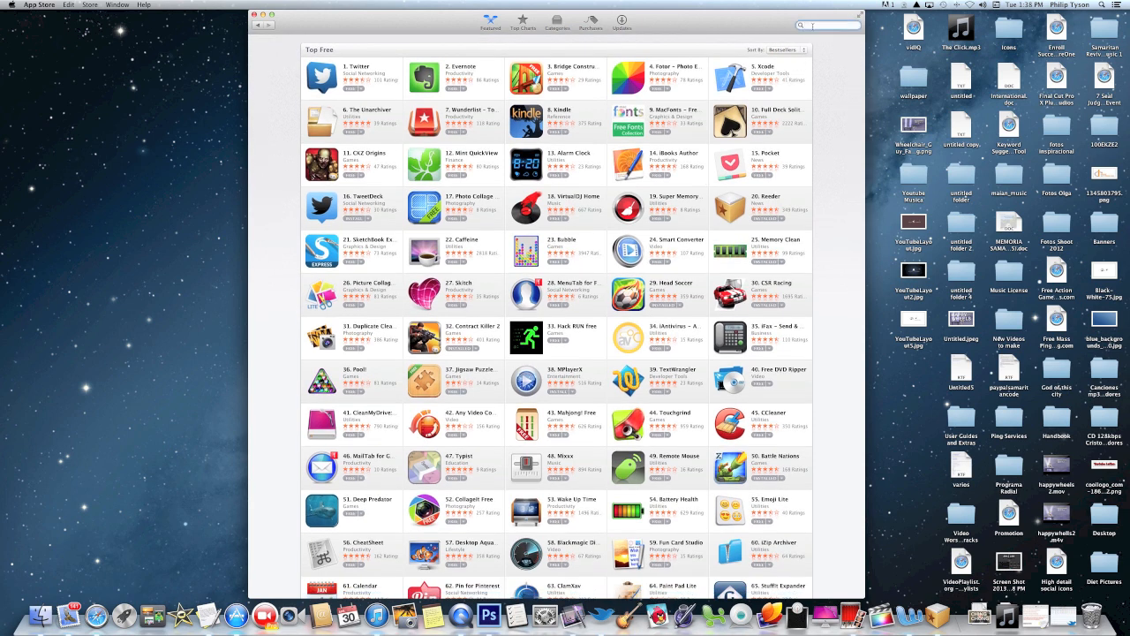
{"action": "type", "text": "free games"}
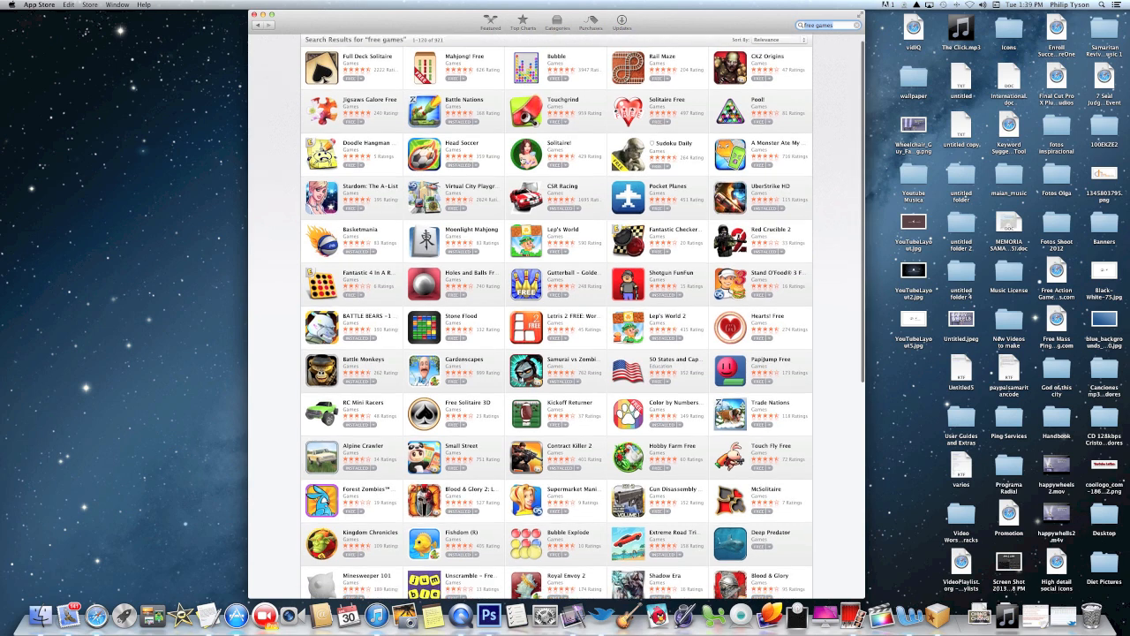
Step: Advance through the free games results to a later page of listings
{"action": "scroll", "scroll_direction": "down", "scroll_amount": 3}
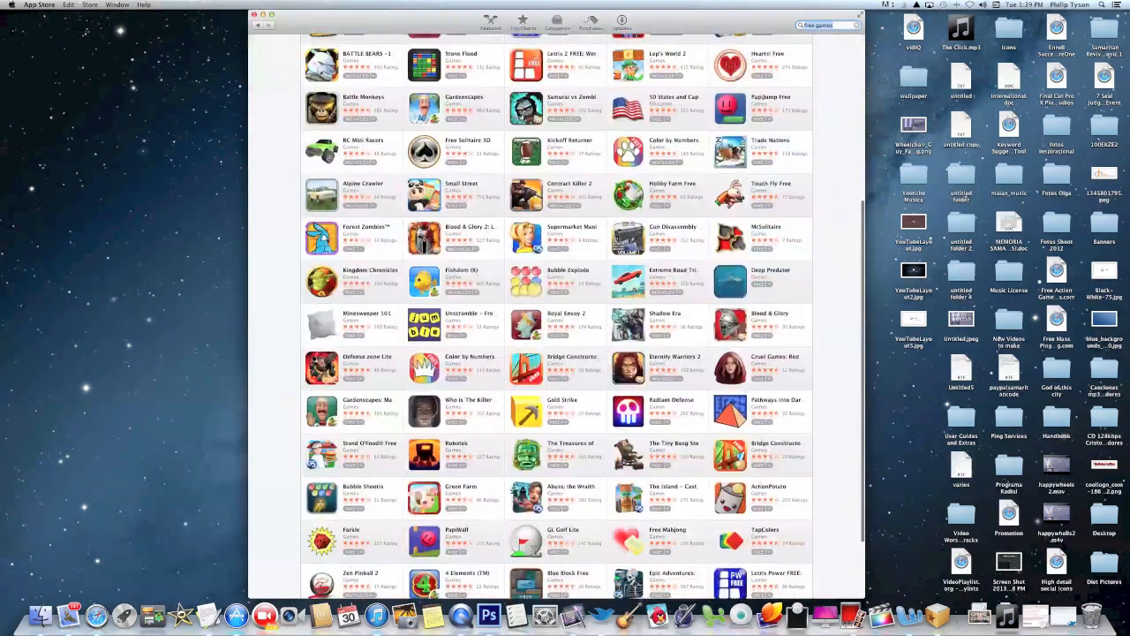
{"action": "scroll", "scroll_direction": "down", "scroll_amount": 3}
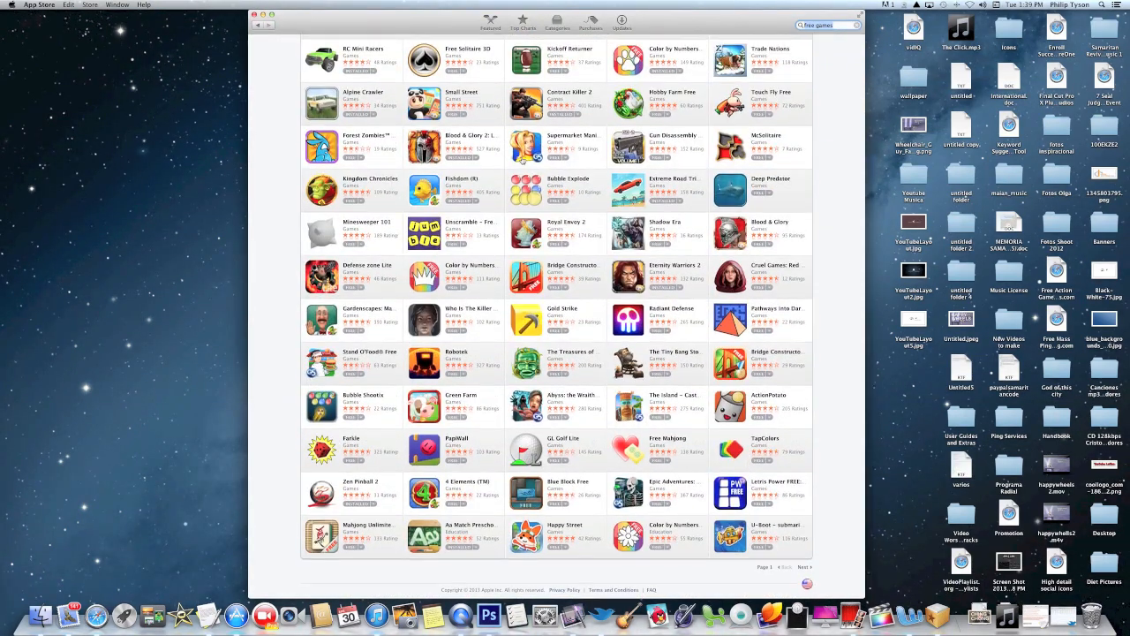
{"action": "mouse_move", "coordinate": [835, 581]}
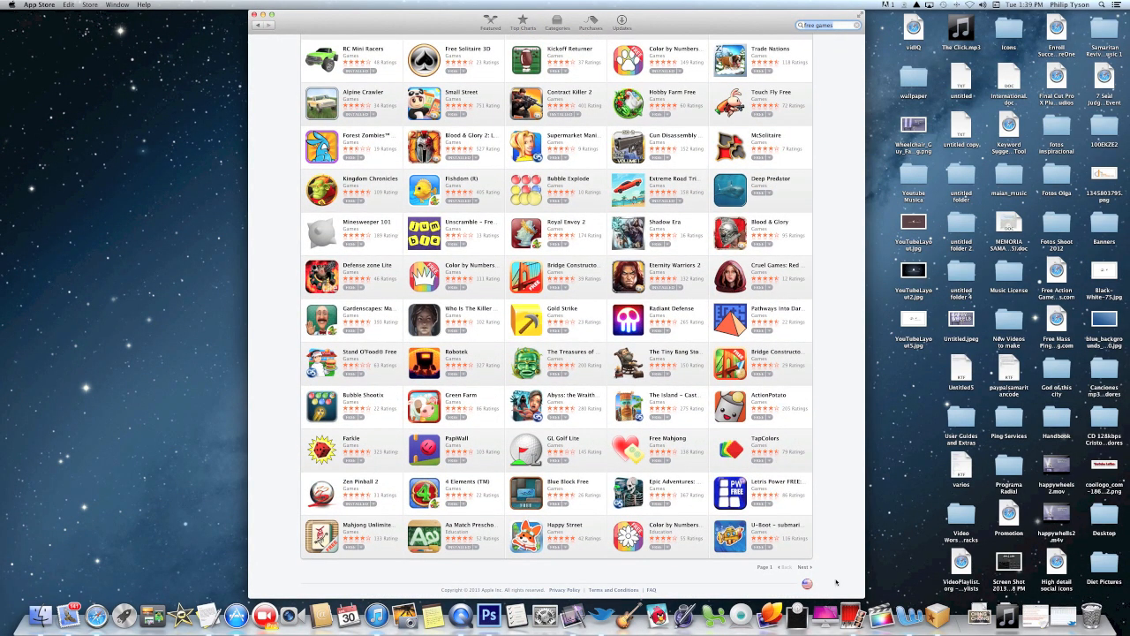
{"action": "key", "text": "Return"}
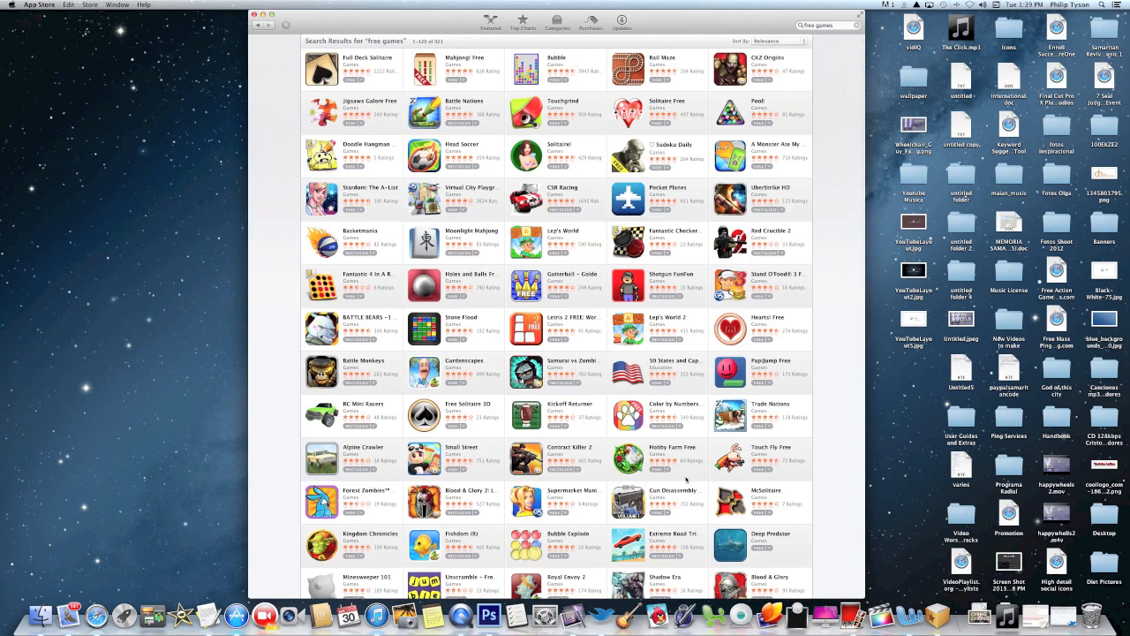
{"action": "scroll", "scroll_direction": "down", "scroll_amount": 3}
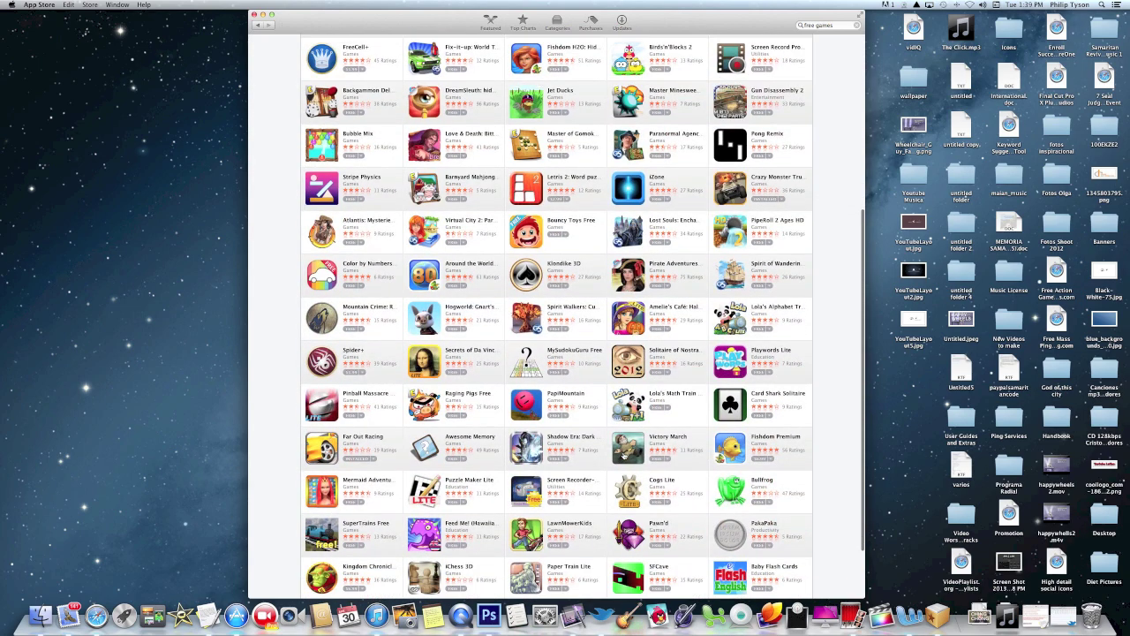
{"action": "scroll", "scroll_direction": "down", "scroll_amount": 3}
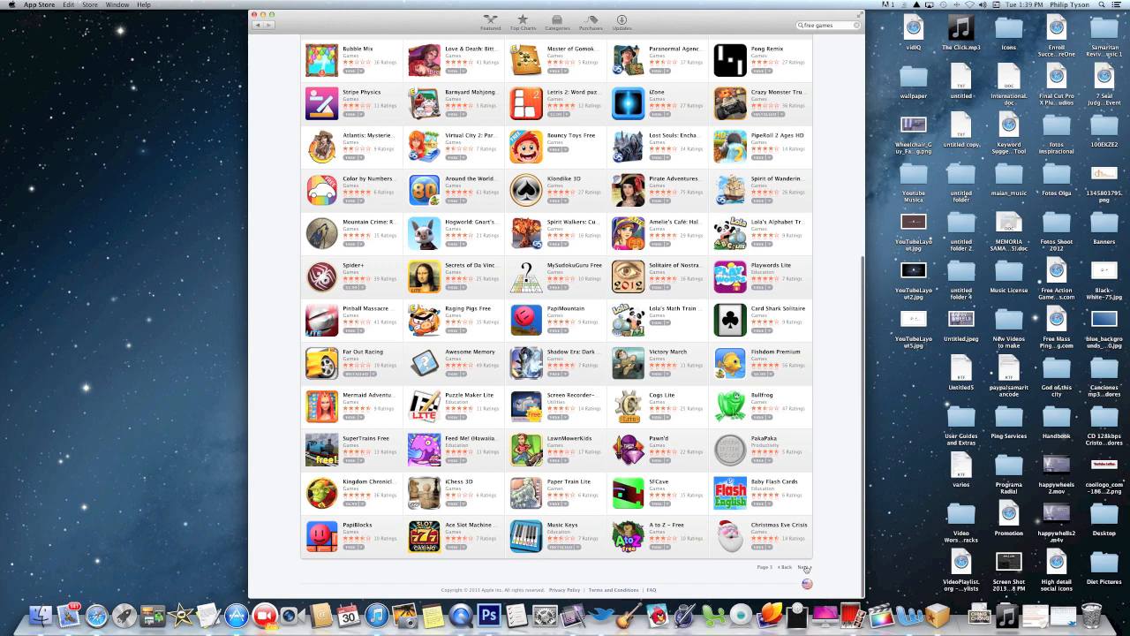
{"action": "left_click", "coordinate": [804, 566]}
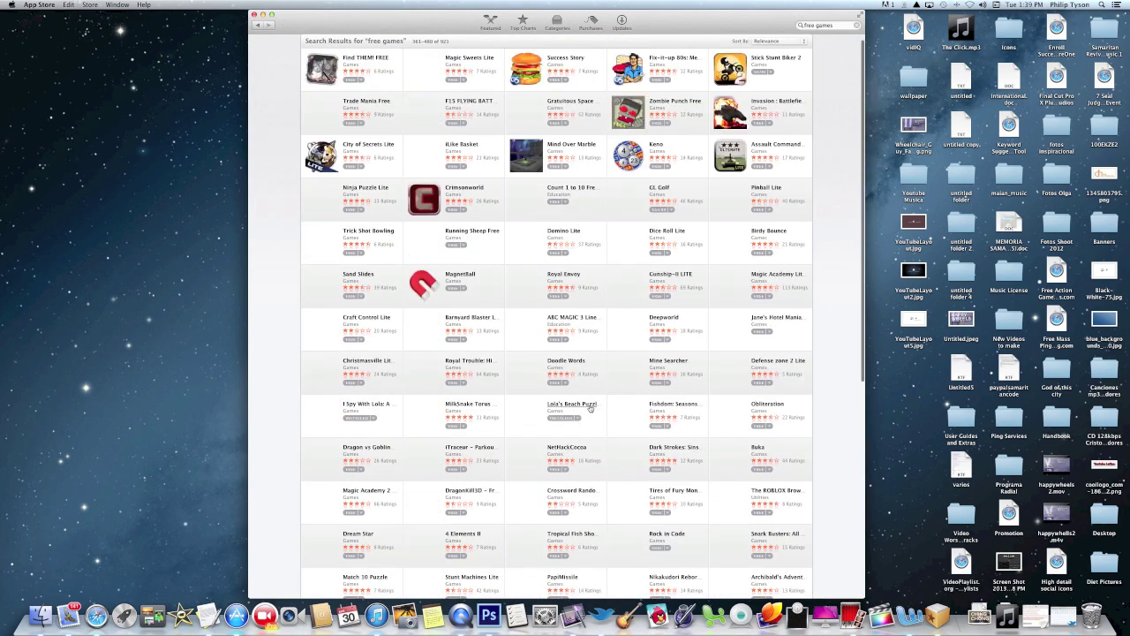
{"action": "scroll", "scroll_direction": "down", "scroll_amount": 3}
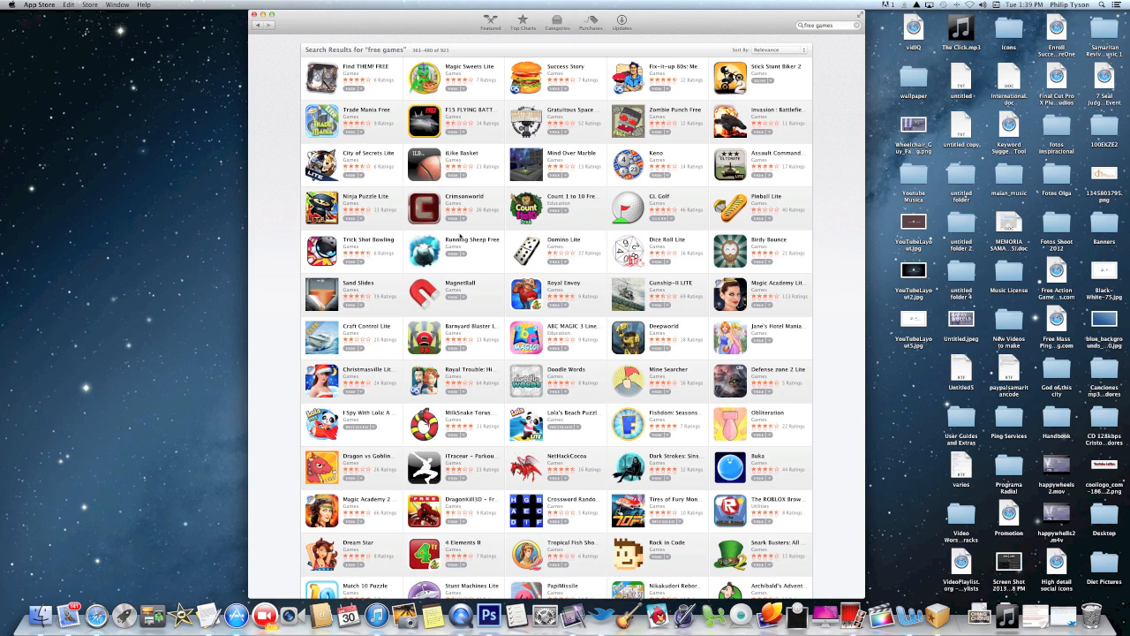
{"action": "scroll", "scroll_direction": "down", "scroll_amount": 3}
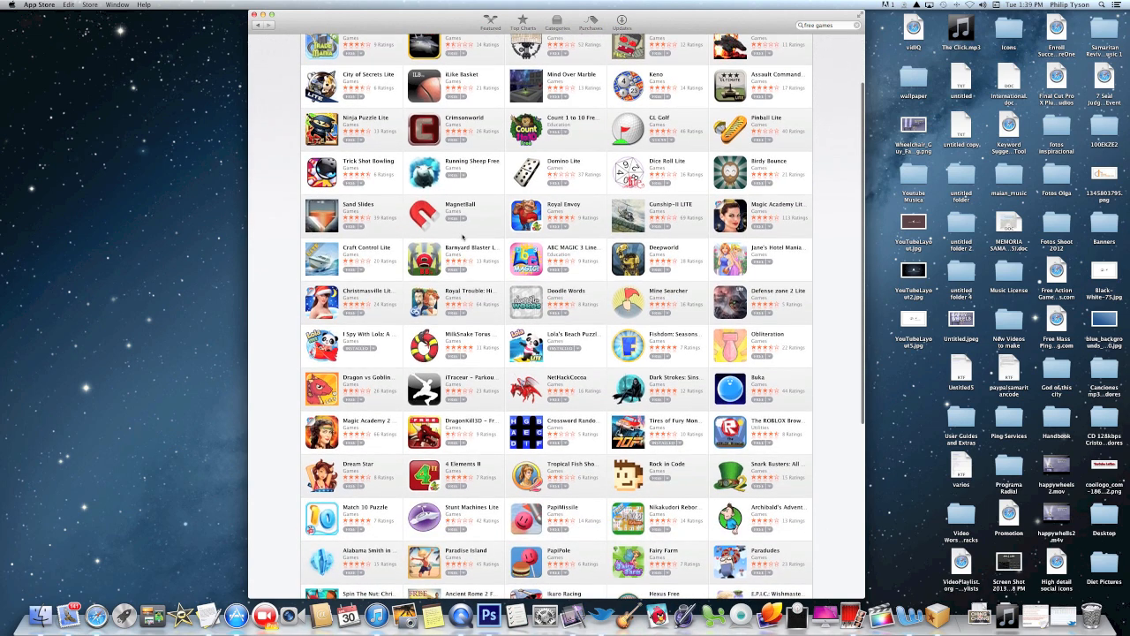
{"action": "scroll", "scroll_direction": "down", "scroll_amount": 3}
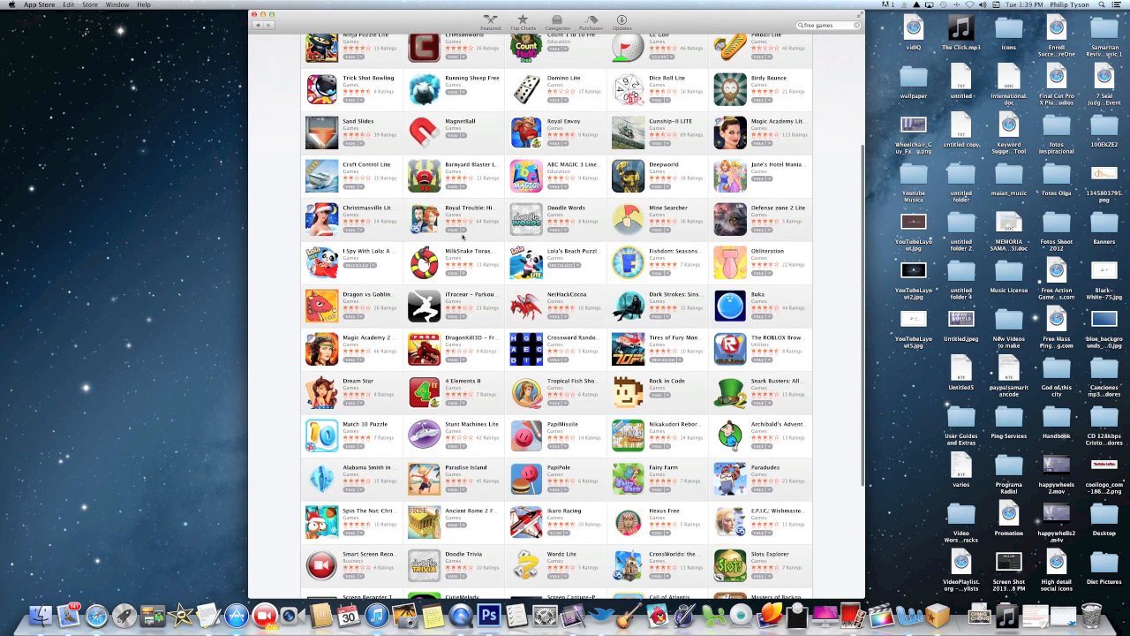
{"action": "scroll", "scroll_direction": "down", "scroll_amount": 3}
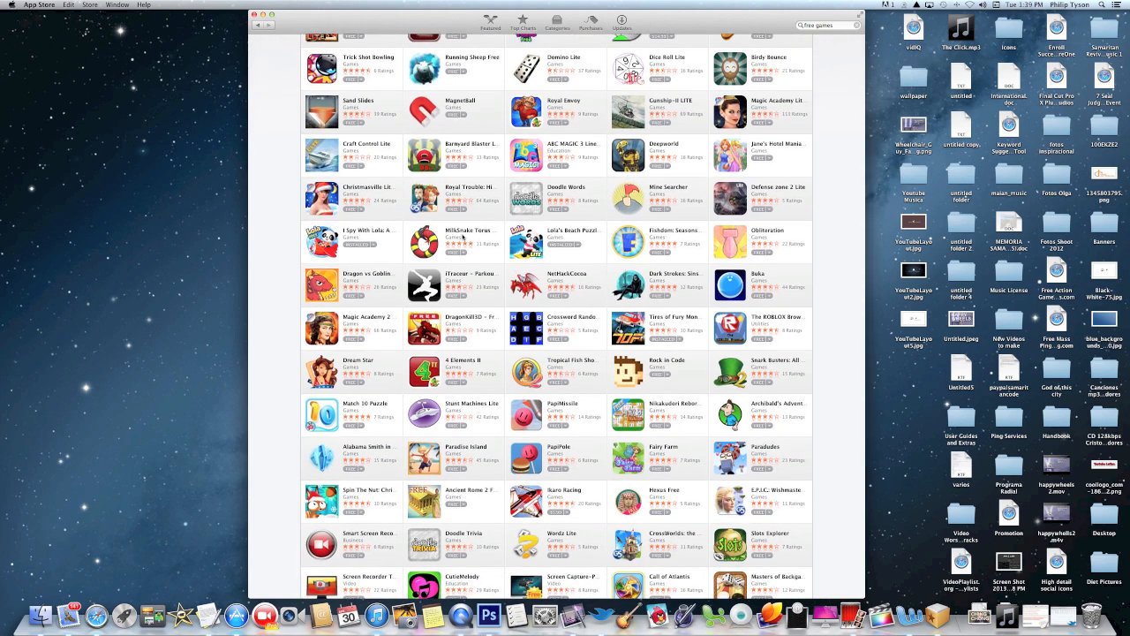
{"action": "mouse_move", "coordinate": [591, 238]}
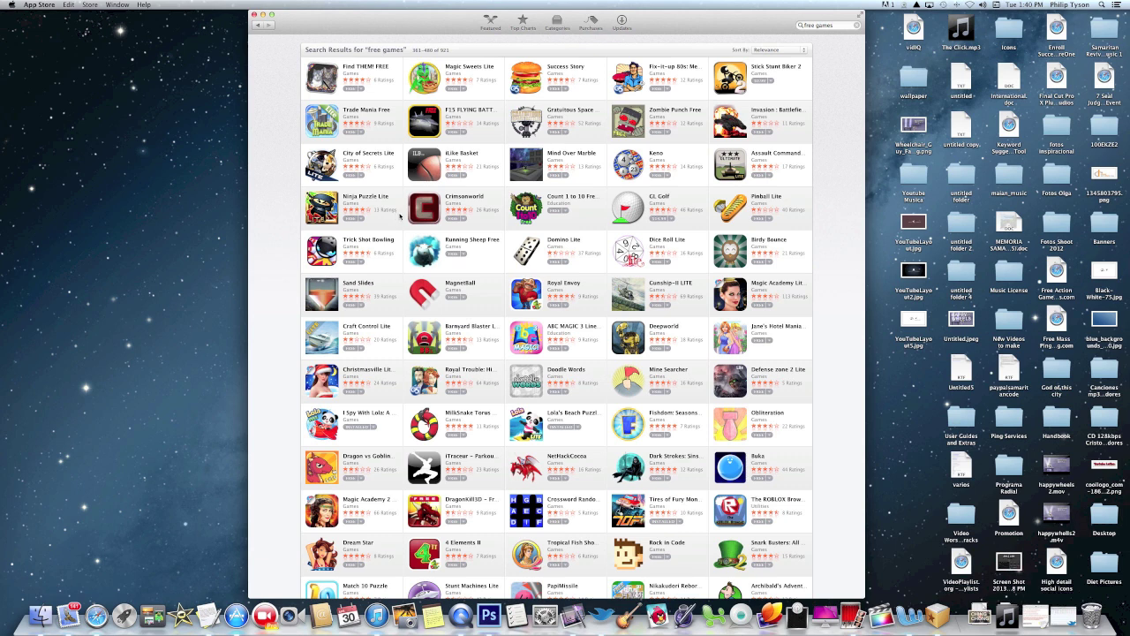
{"action": "mouse_move", "coordinate": [746, 69]}
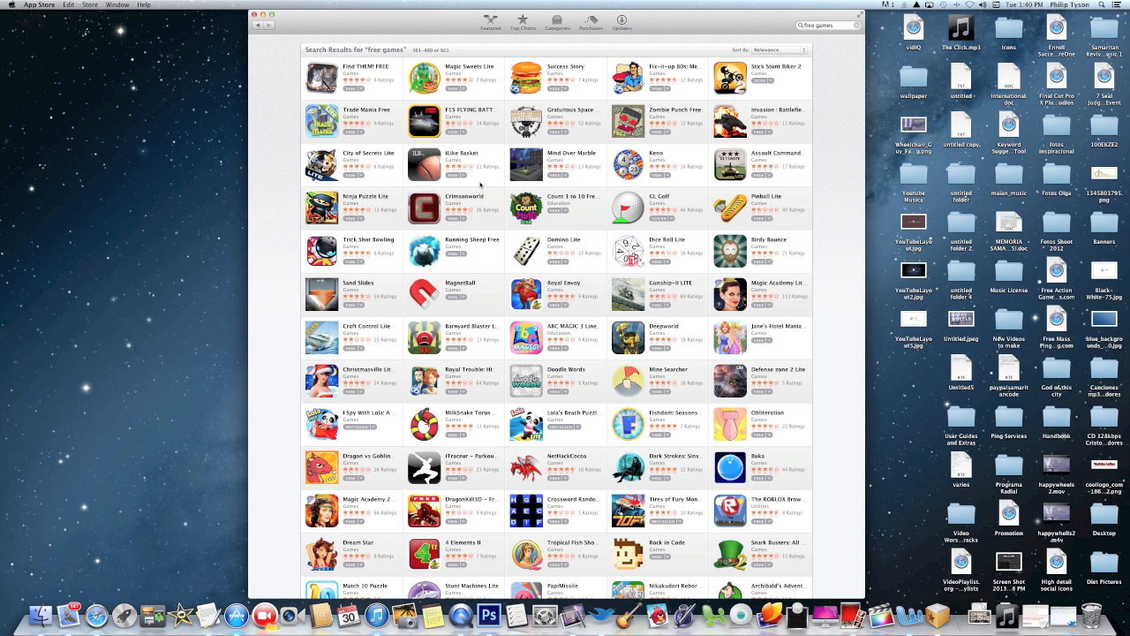
{"action": "mouse_move", "coordinate": [350, 243]}
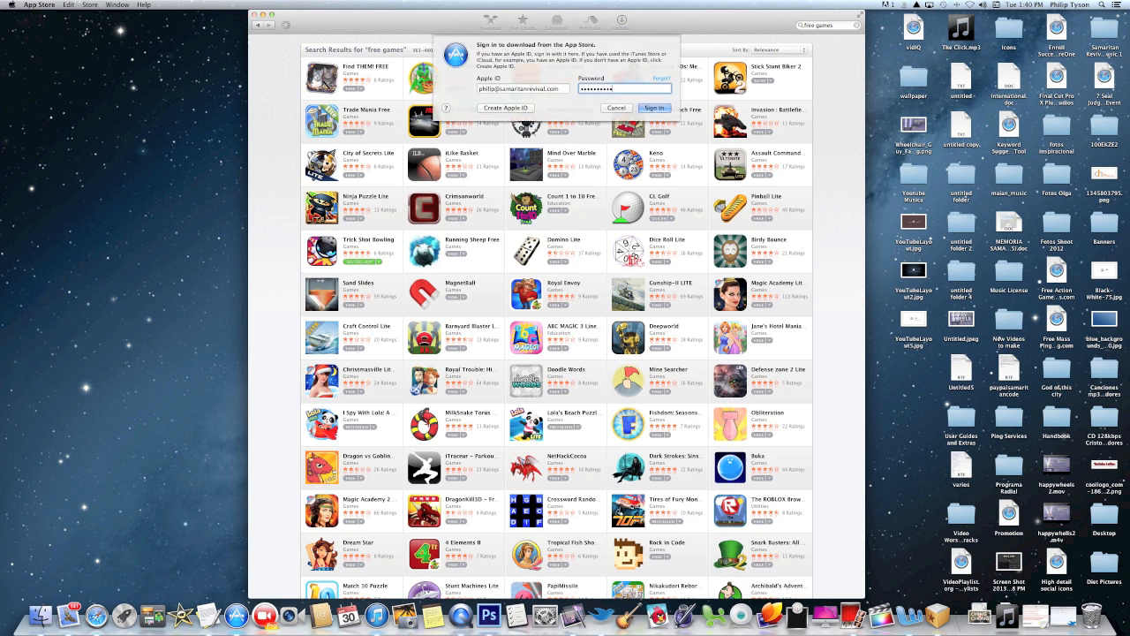
Step: Submit the Apple ID sign-in to start downloading Trick Shot Bowling
{"action": "left_click", "coordinate": [617, 106]}
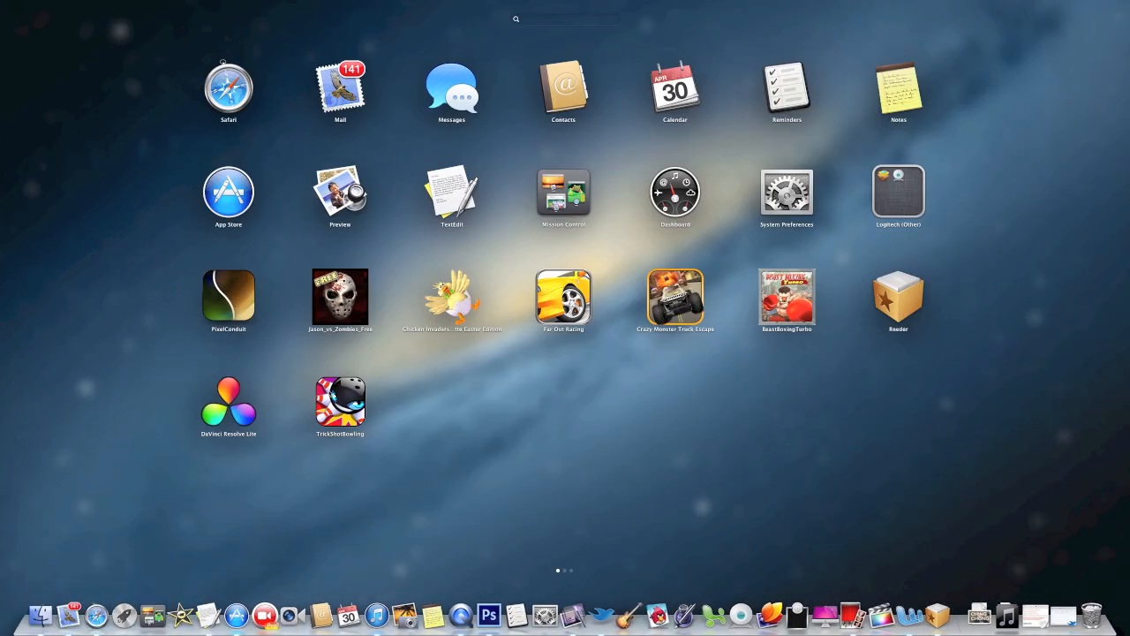
{"action": "left_click", "coordinate": [227, 191]}
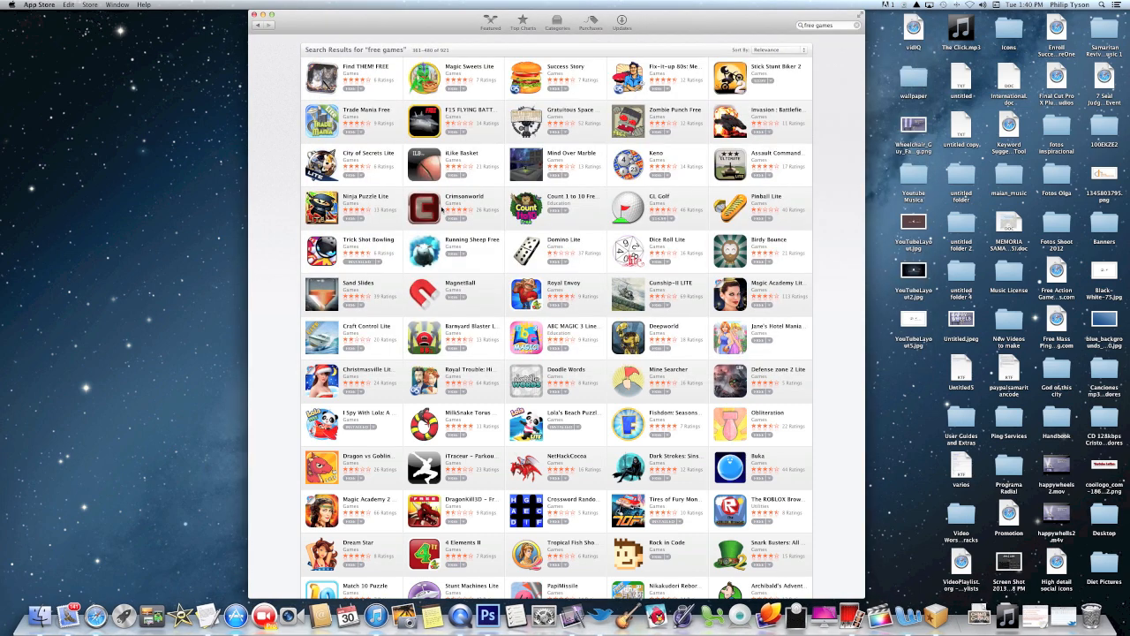
{"action": "mouse_move", "coordinate": [124, 520]}
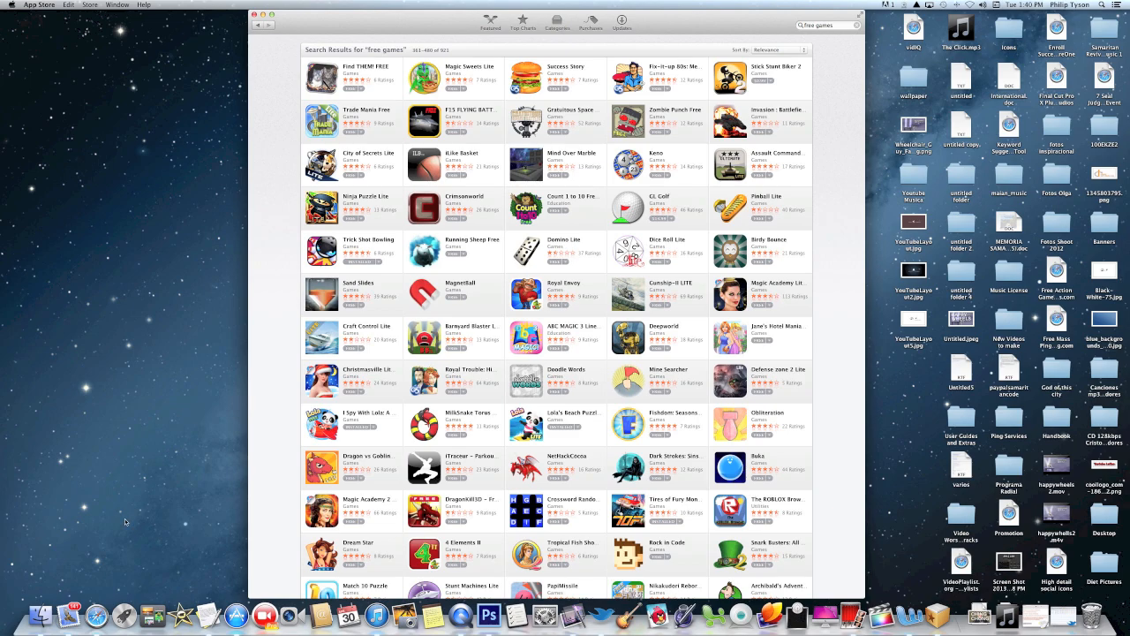
{"action": "left_click", "coordinate": [123, 614]}
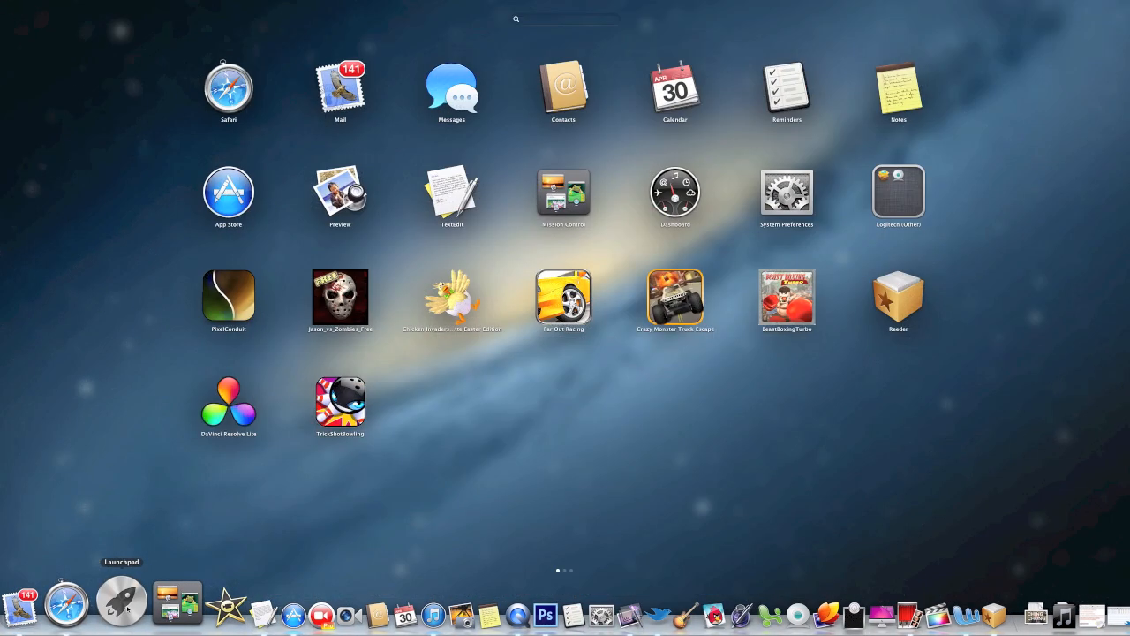
Step: Launch Trick Shot Bowling from Launchpad to its title menu, then quit the game
{"action": "left_click", "coordinate": [228, 192]}
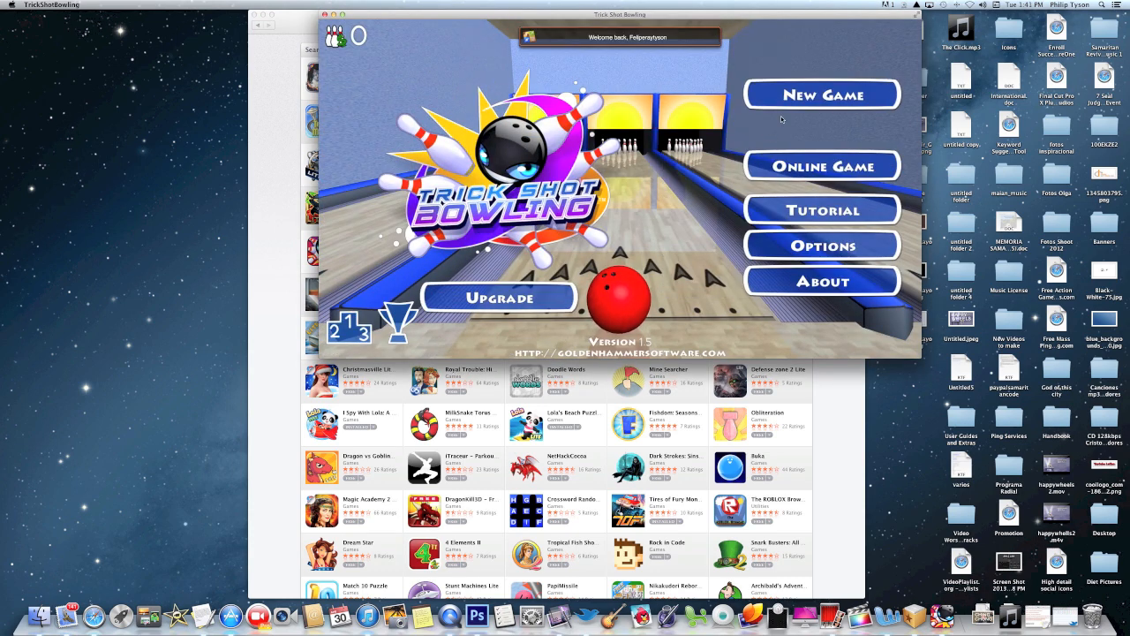
{"action": "mouse_move", "coordinate": [697, 166]}
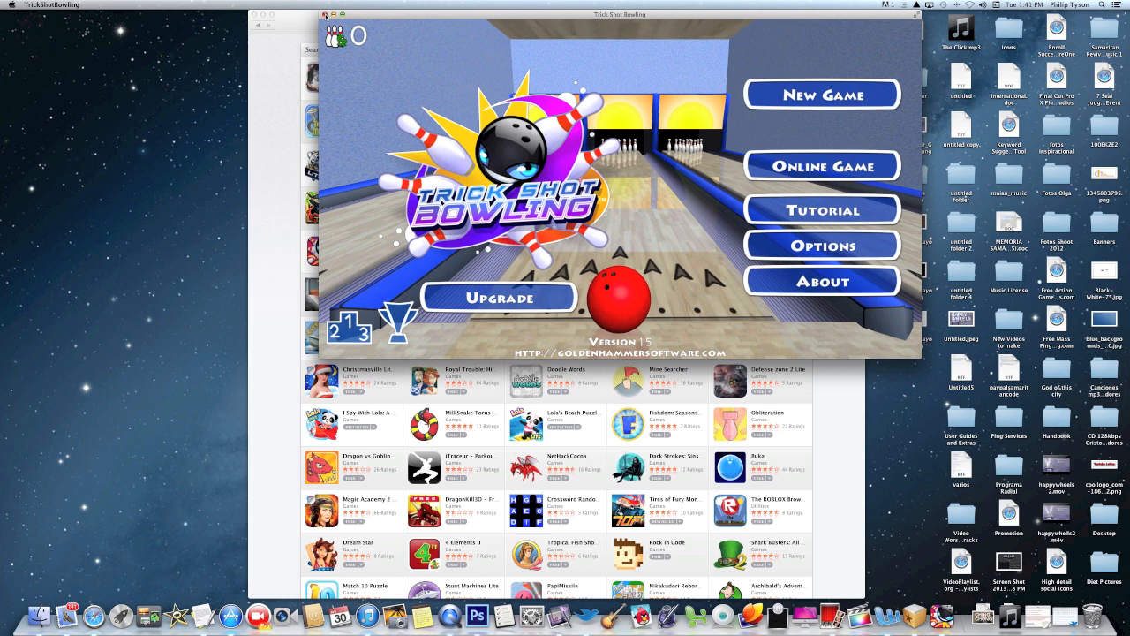
{"action": "left_click", "coordinate": [318, 18]}
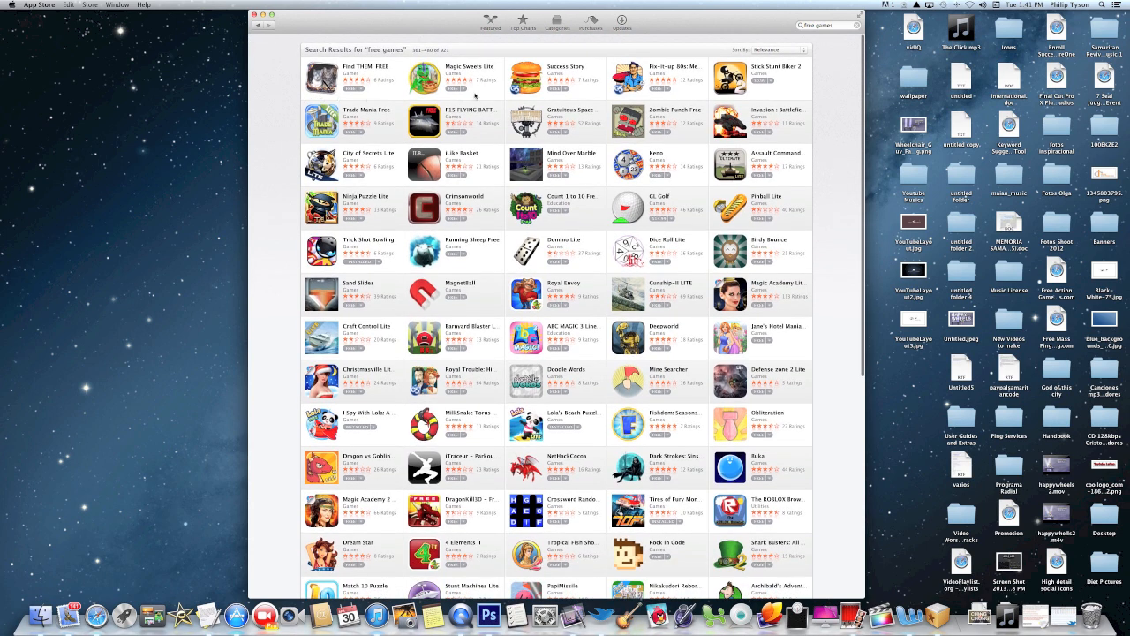
{"action": "scroll", "scroll_direction": "down", "scroll_amount": 3}
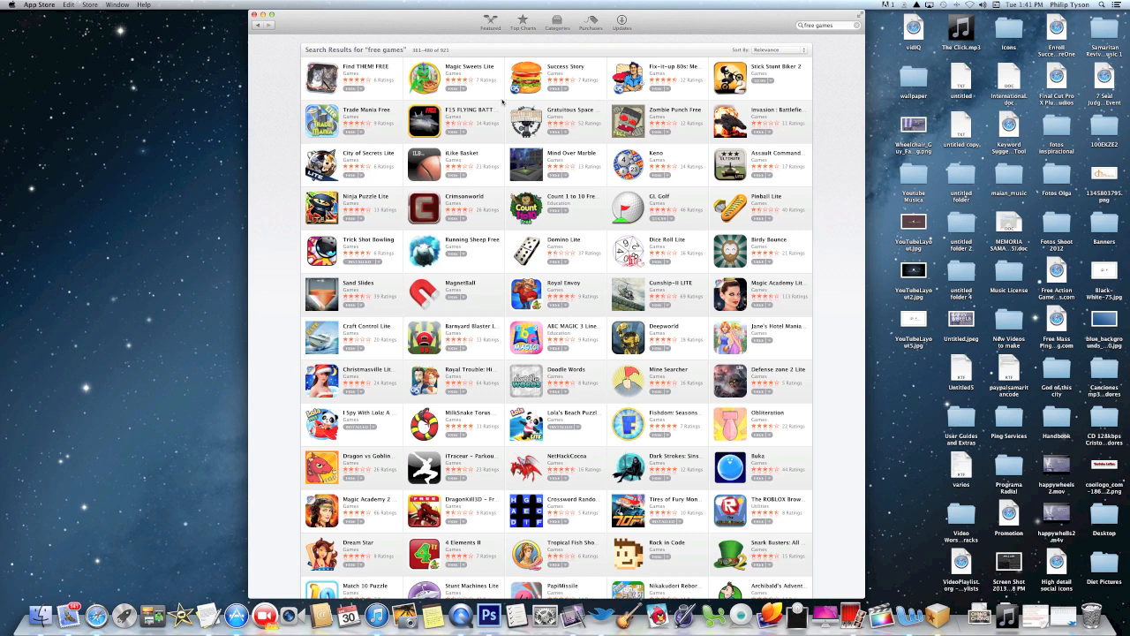
{"action": "mouse_move", "coordinate": [503, 101]}
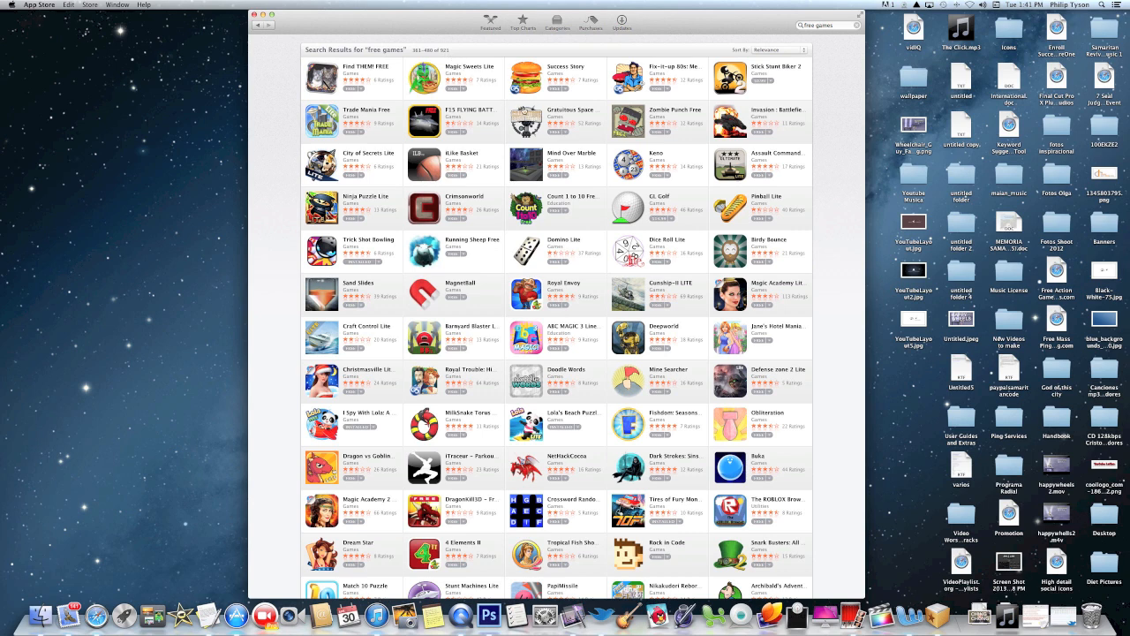